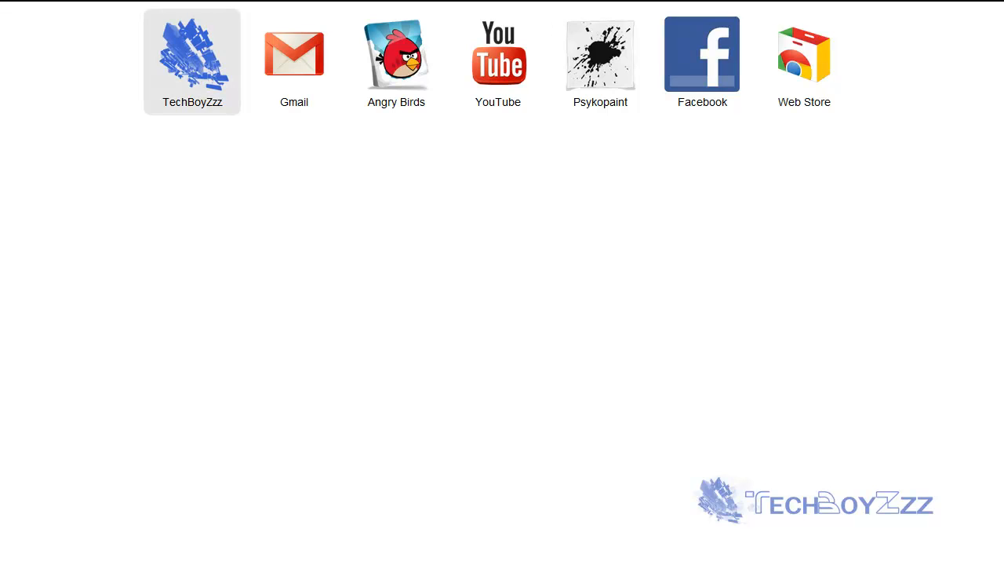
Step: Go to the TechBoyZzz site in Chrome and switch to its Downloads page
{"action": "left_click", "coordinate": [191, 53]}
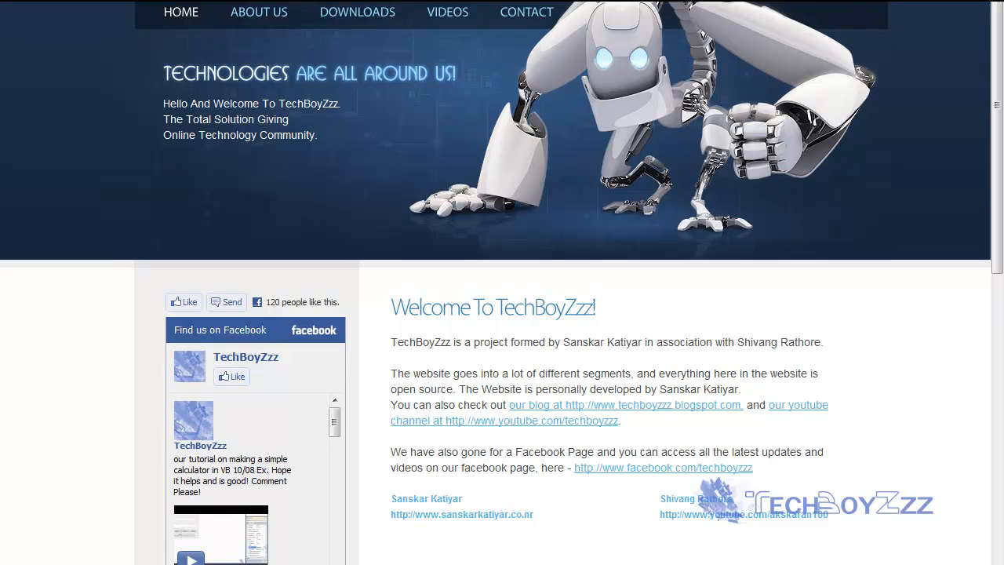
{"action": "scroll", "scroll_direction": "up", "scroll_amount": 3}
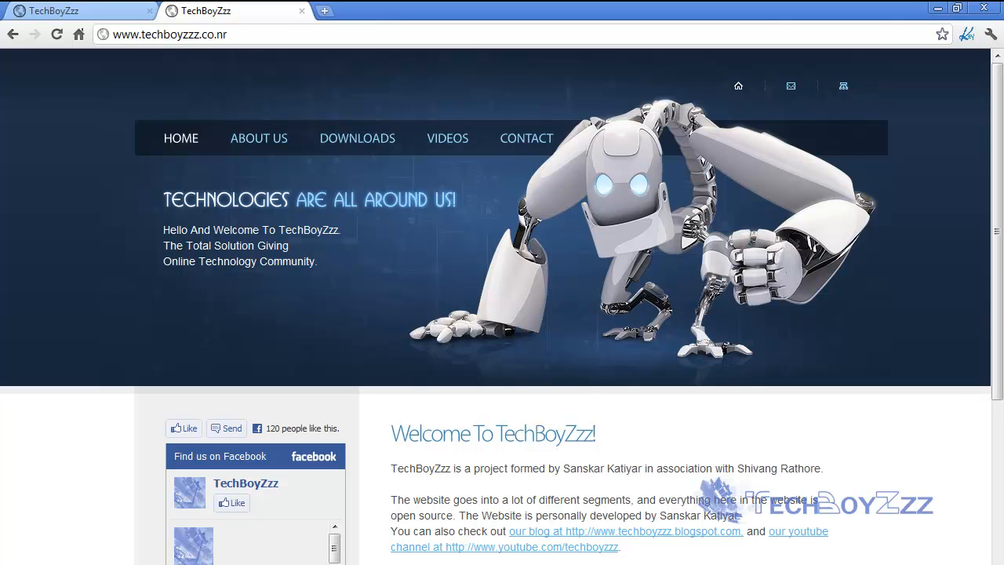
{"action": "left_click", "coordinate": [169, 35]}
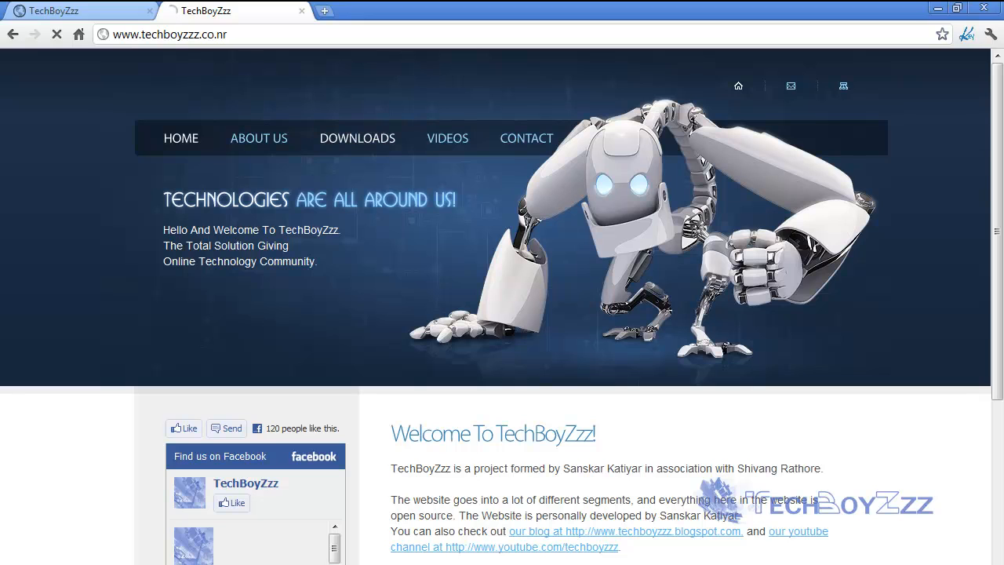
{"action": "left_click", "coordinate": [356, 138]}
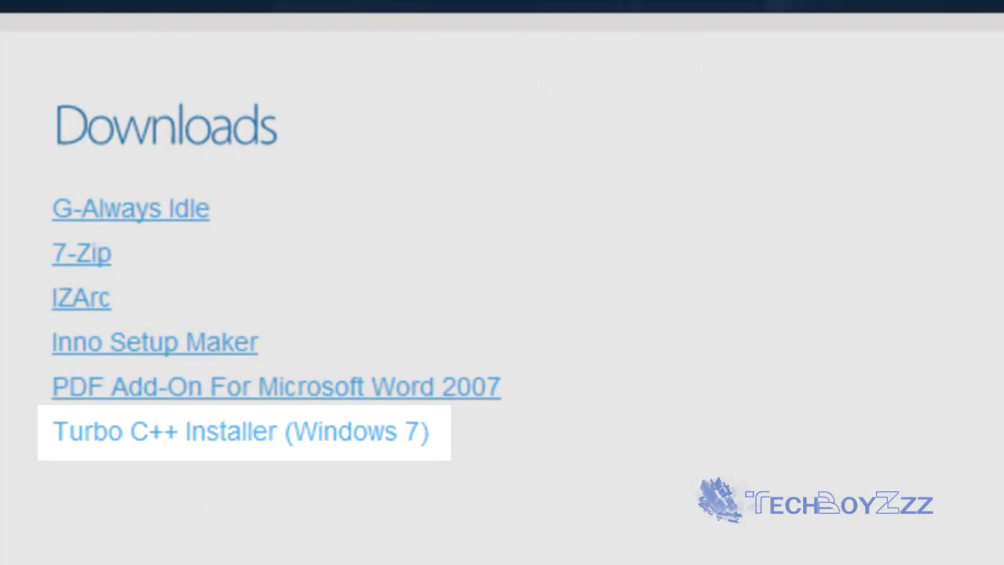
Step: Follow the Turbo C++ Installer (Windows 7) link to its MediaFire page for Turbo C Win7Installer.zip
{"action": "left_click", "coordinate": [240, 430]}
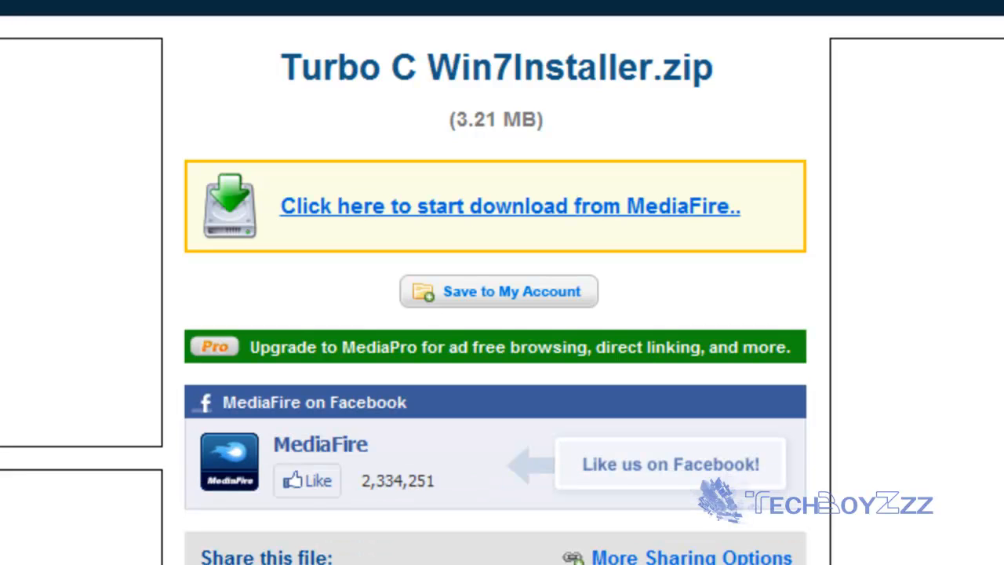
{"action": "mouse_move", "coordinate": [510, 205]}
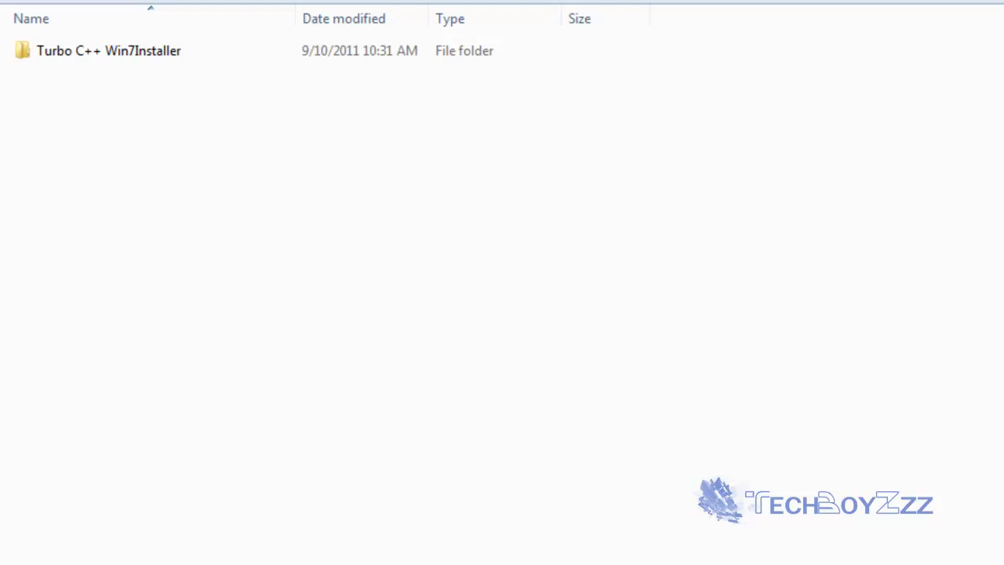
Step: Enter the extracted Turbo C++ Win7Installer folder and run INSTALL.EXE from it
{"action": "double_click", "coordinate": [109, 51]}
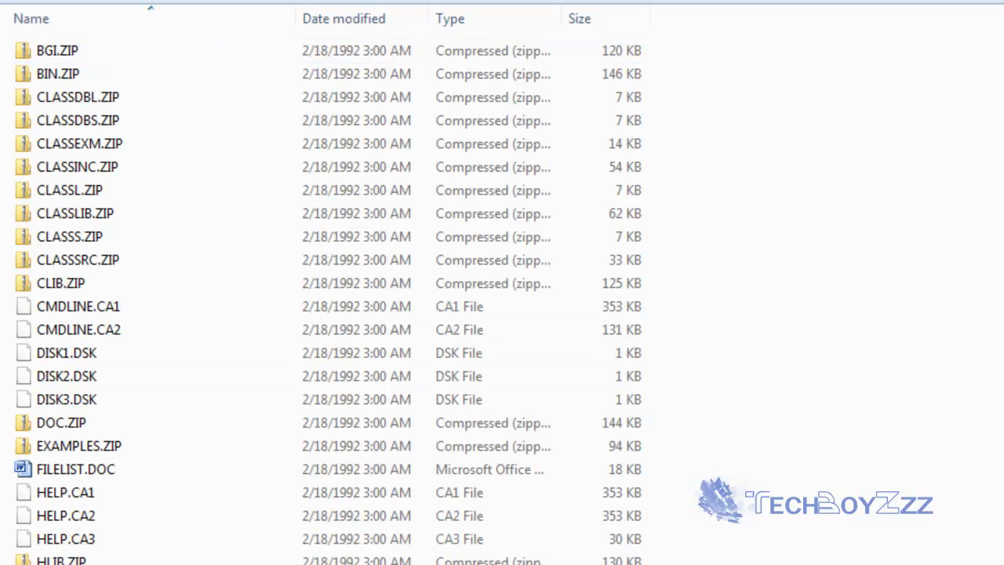
{"action": "scroll", "scroll_direction": "down", "scroll_amount": 3}
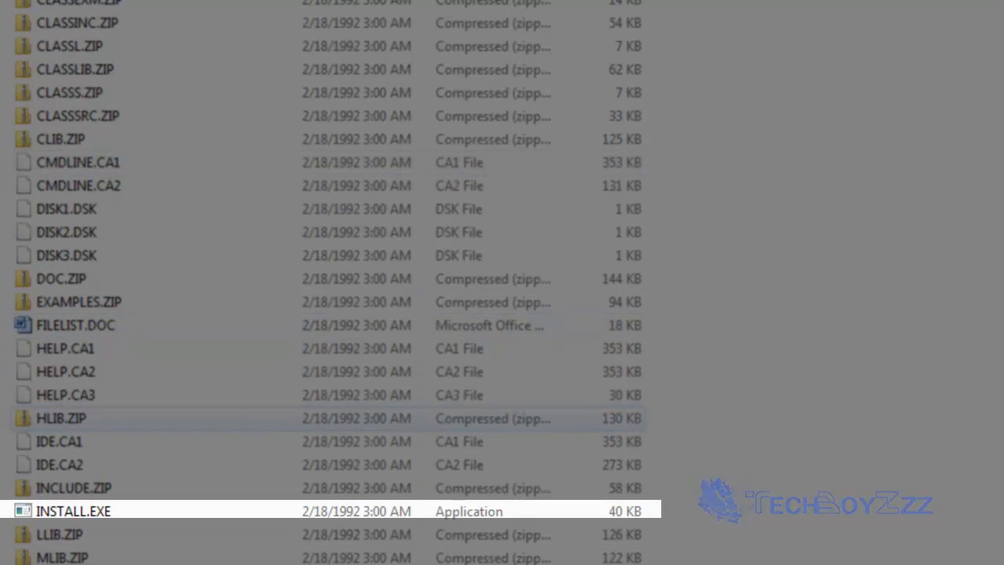
{"action": "left_click", "coordinate": [72, 511]}
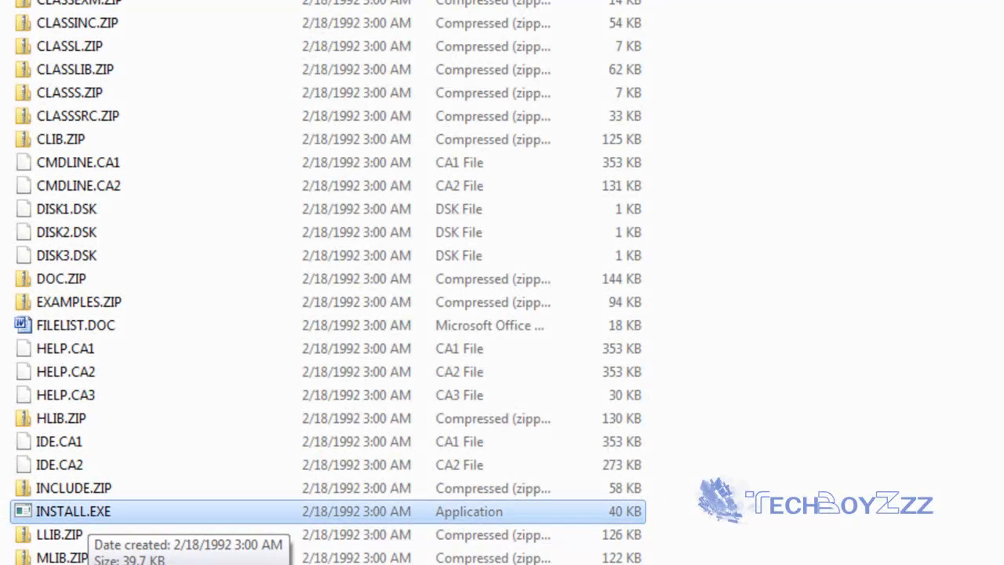
{"action": "right_click", "coordinate": [72, 511]}
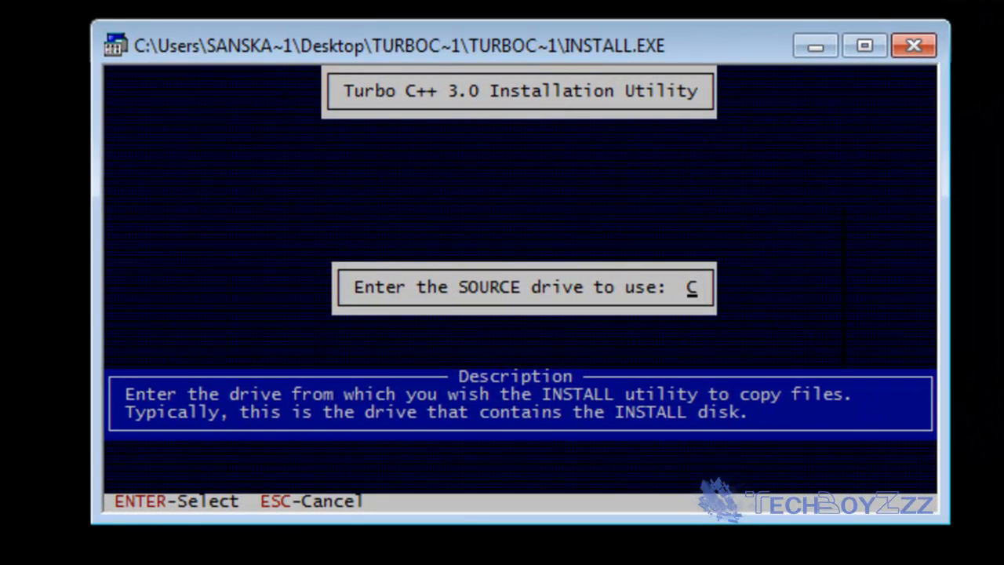
Step: Accept source drive C, keep the default C:\TC subdirectories and start the installation
{"action": "key", "text": "Return"}
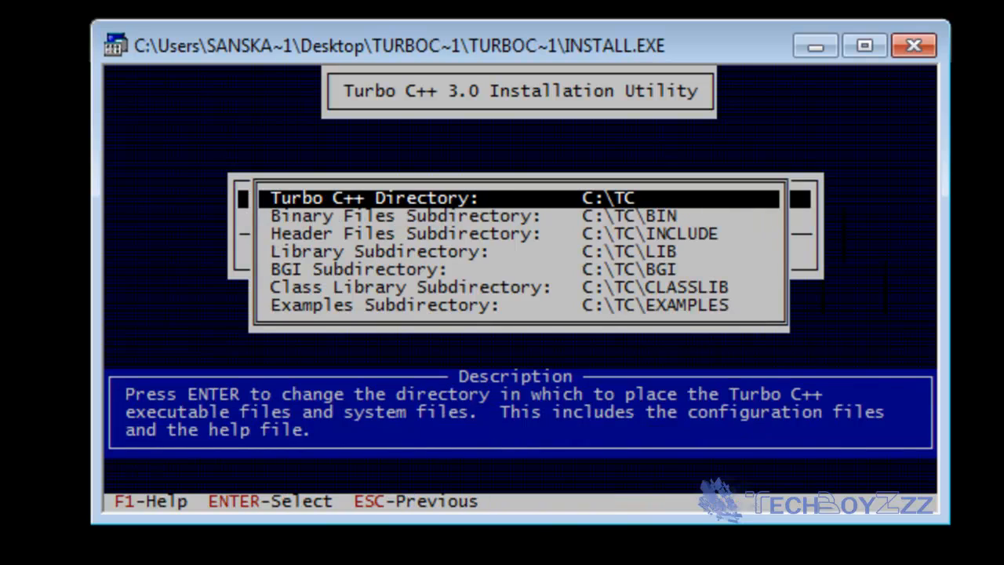
{"action": "key", "text": "down"}
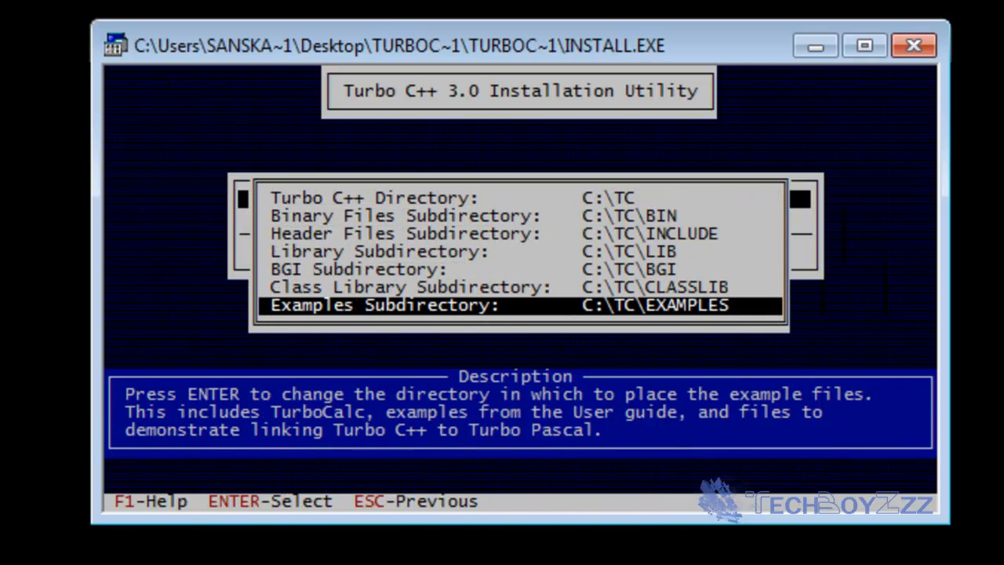
{"action": "key", "text": "up"}
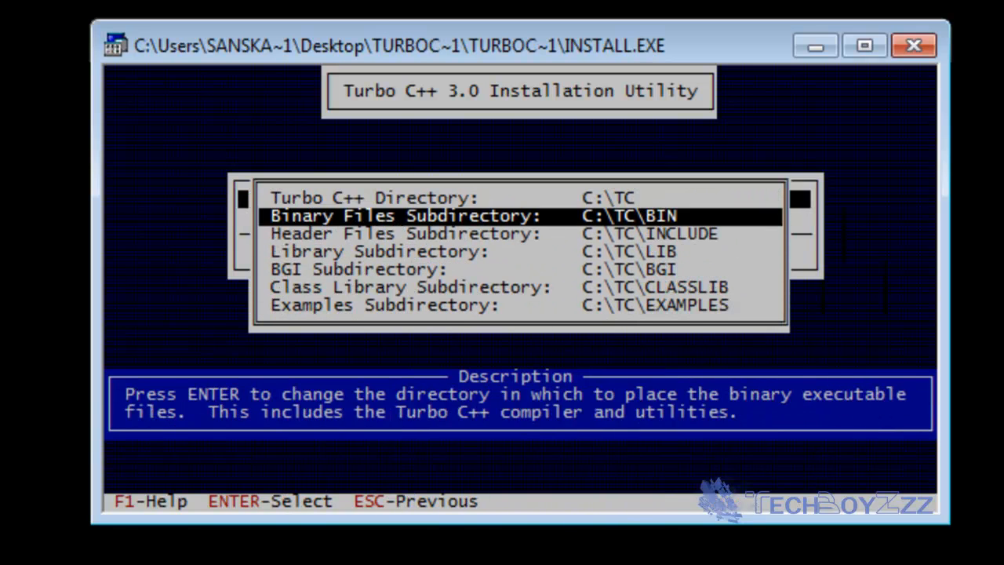
{"action": "key", "text": "up"}
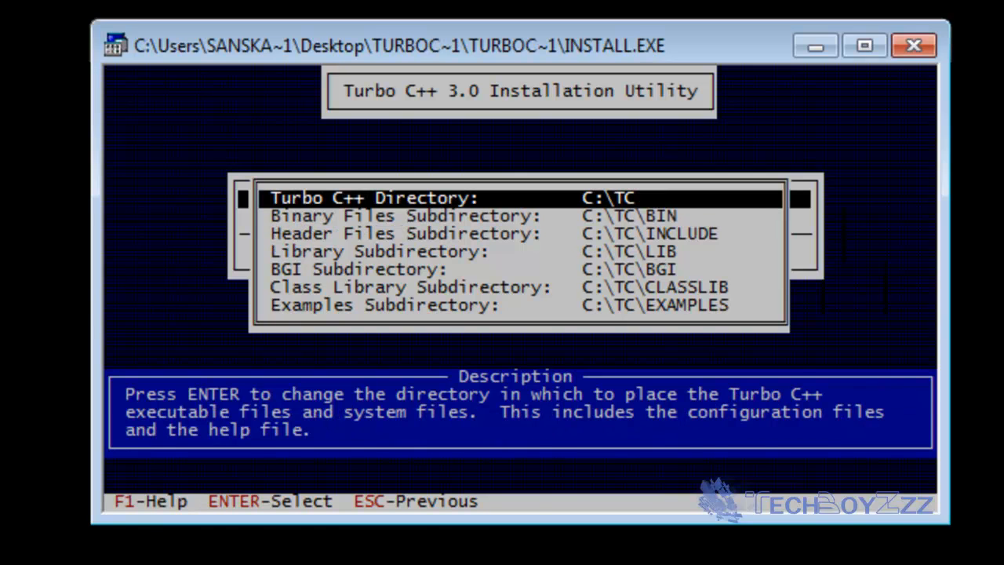
{"action": "key", "text": "Escape"}
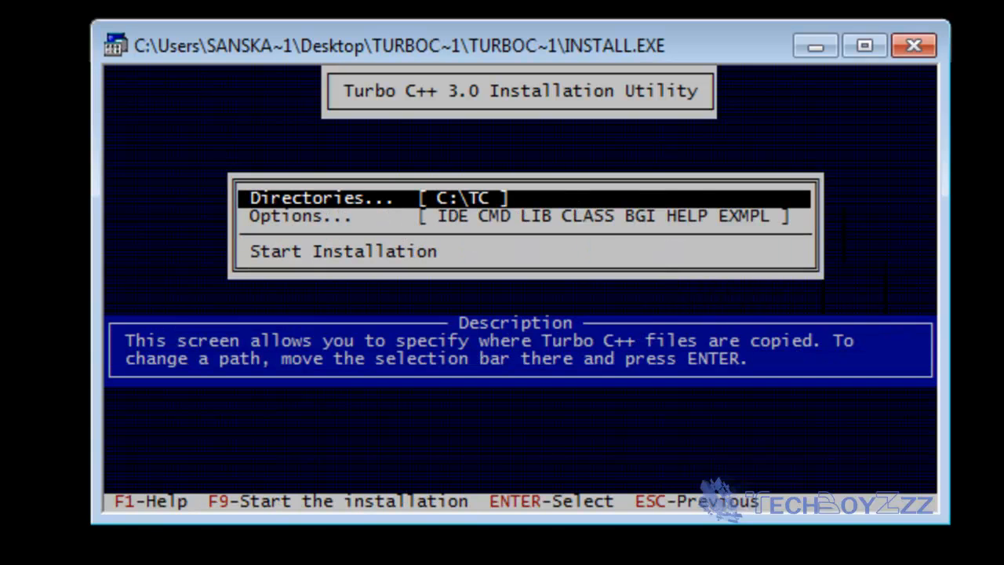
{"action": "key", "text": "down"}
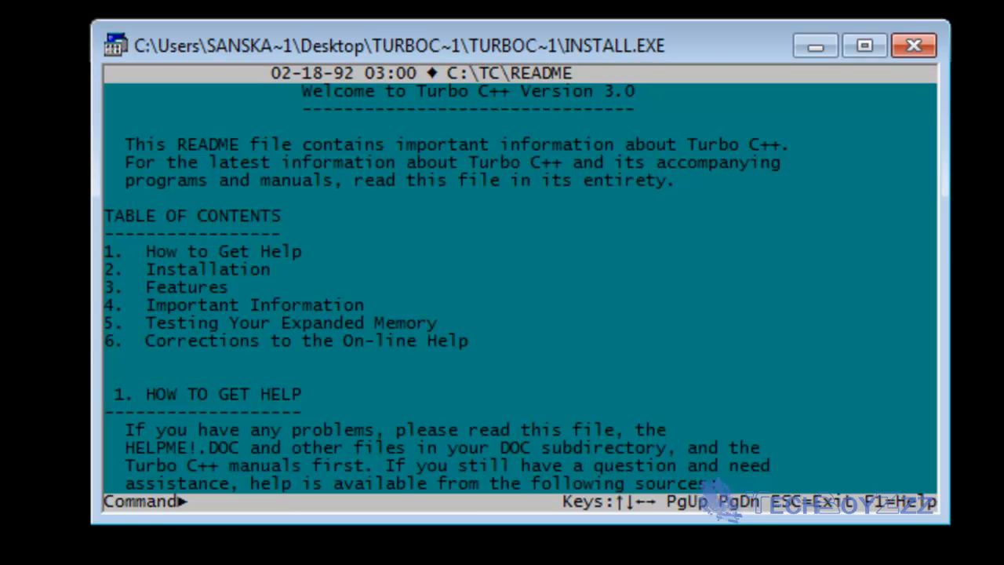
Step: Skim the Turbo C++ 3.0 README shown after installation completes
{"action": "scroll", "scroll_direction": "down", "scroll_amount": 3}
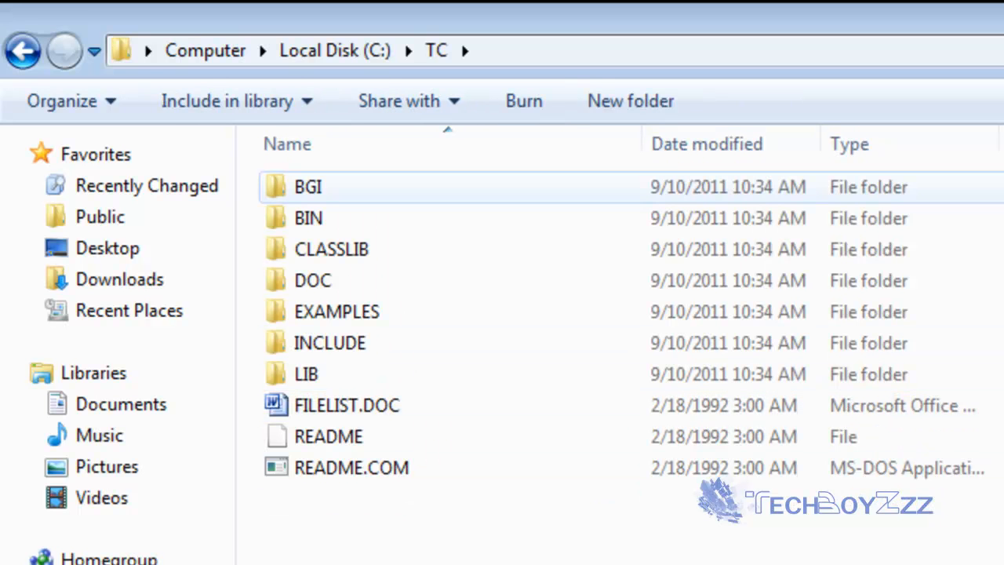
Step: Run TC.EXE from C:\TC\BIN, ignoring the 16 bit MS-DOS Subsystem fullscreen warning
{"action": "left_click", "coordinate": [308, 218]}
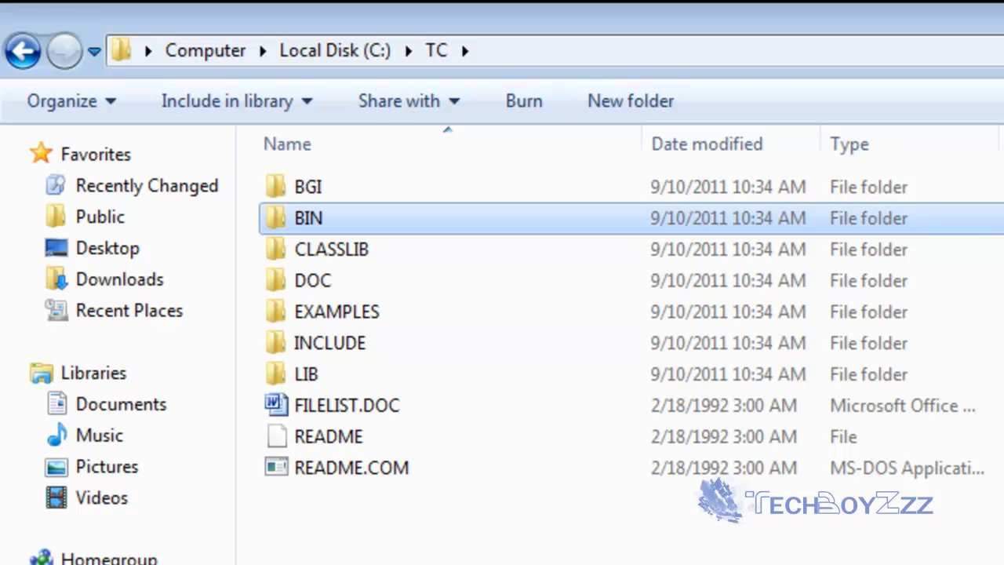
{"action": "double_click", "coordinate": [307, 218]}
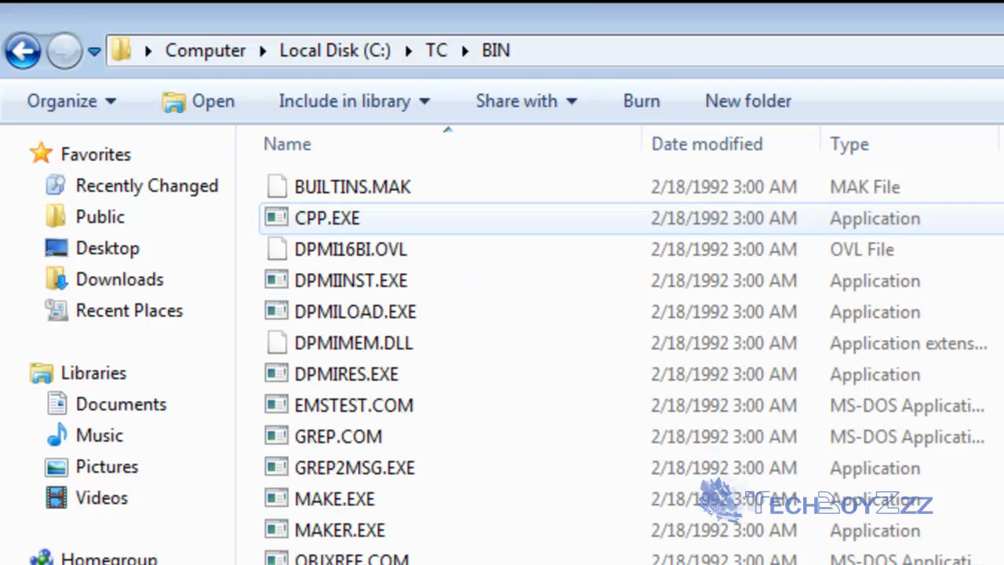
{"action": "scroll", "scroll_direction": "down", "scroll_amount": 3}
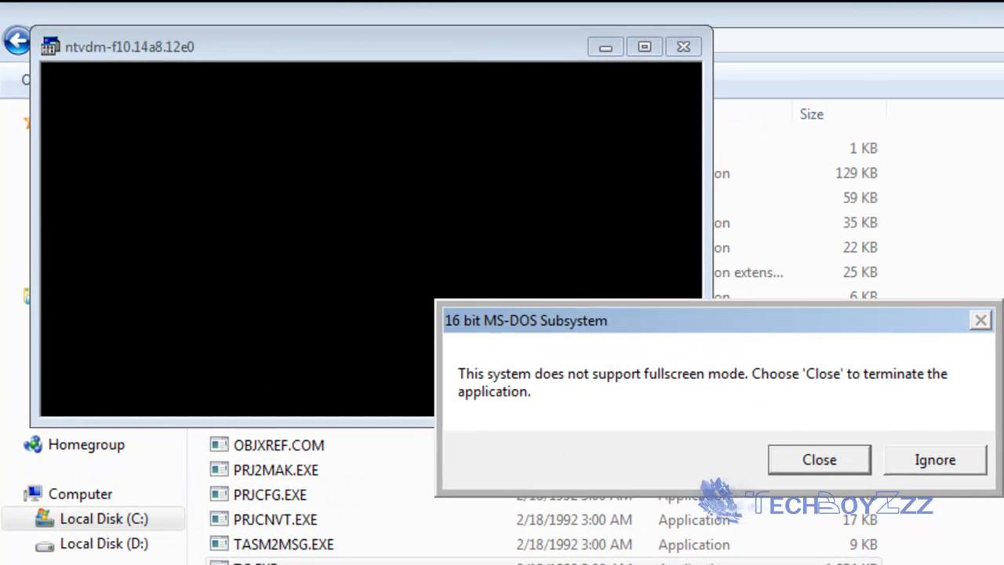
{"action": "left_click", "coordinate": [935, 458]}
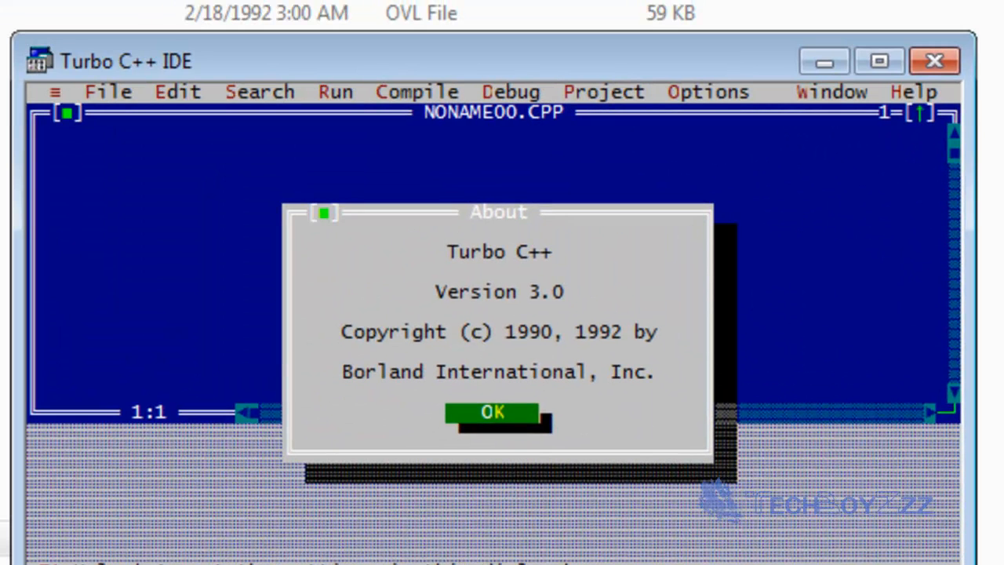
Step: Dismiss the About box and review the console window's Font properties for larger sizes
{"action": "left_click", "coordinate": [491, 411]}
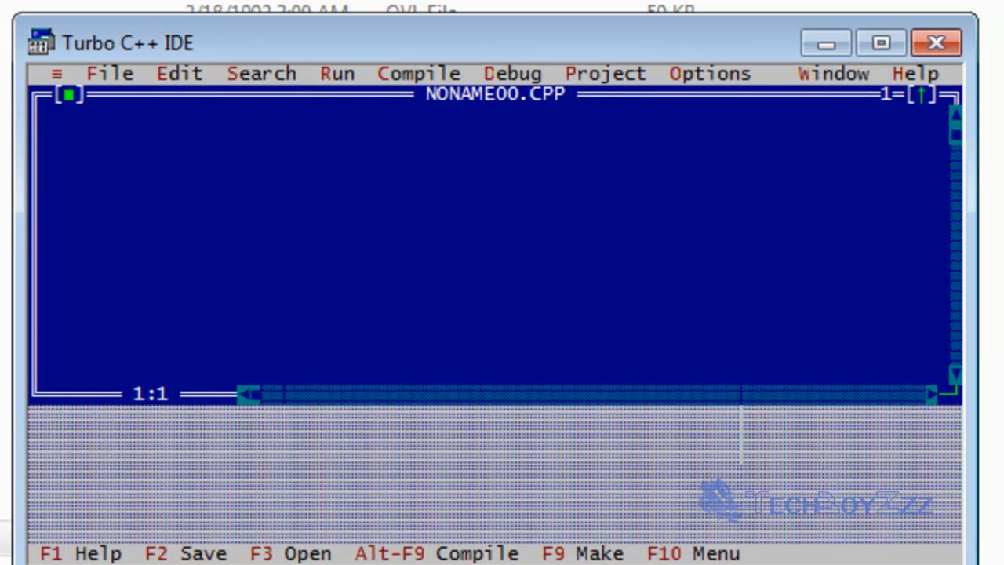
{"action": "left_click", "coordinate": [71, 94]}
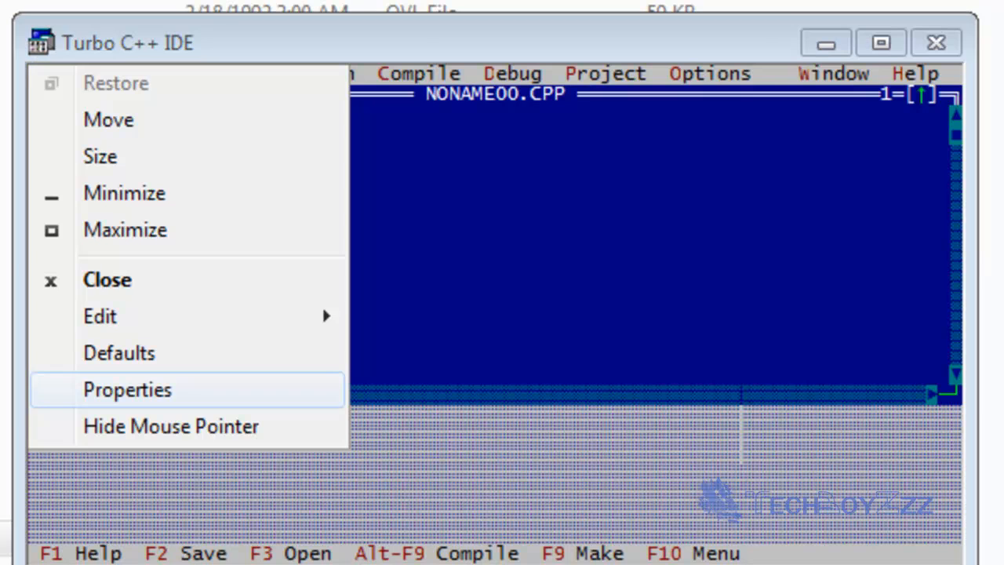
{"action": "left_click", "coordinate": [127, 390]}
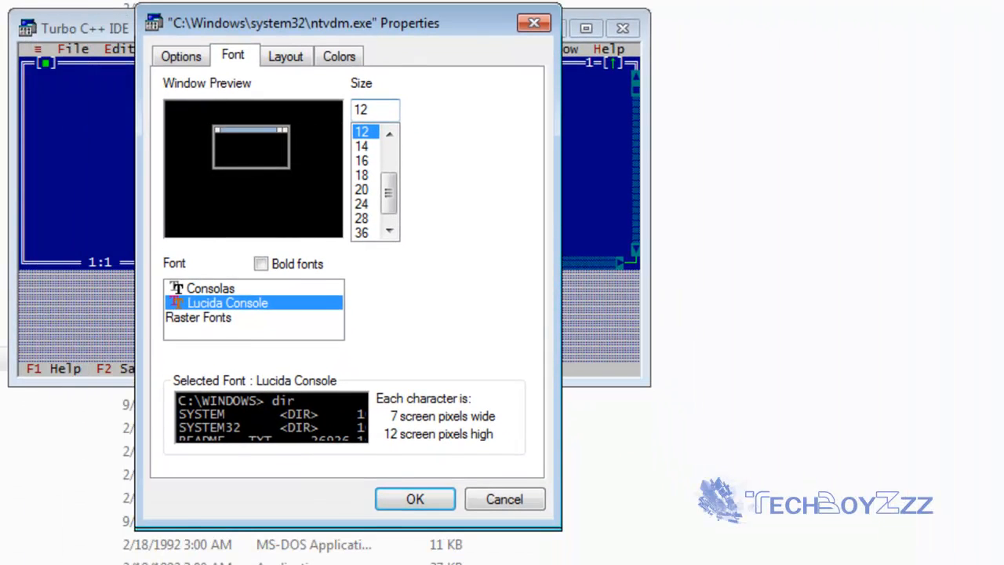
{"action": "left_click", "coordinate": [285, 57]}
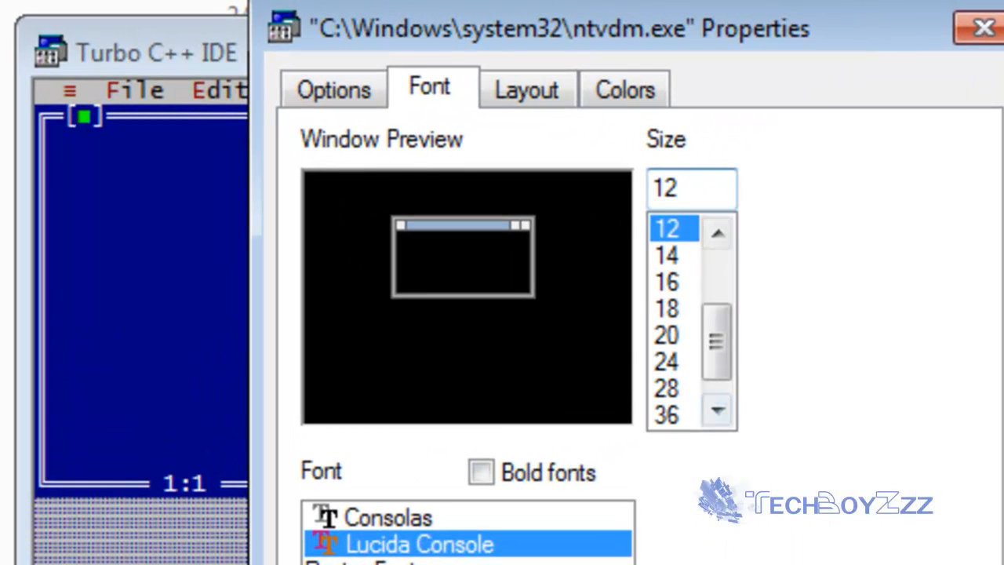
{"action": "left_click", "coordinate": [665, 336]}
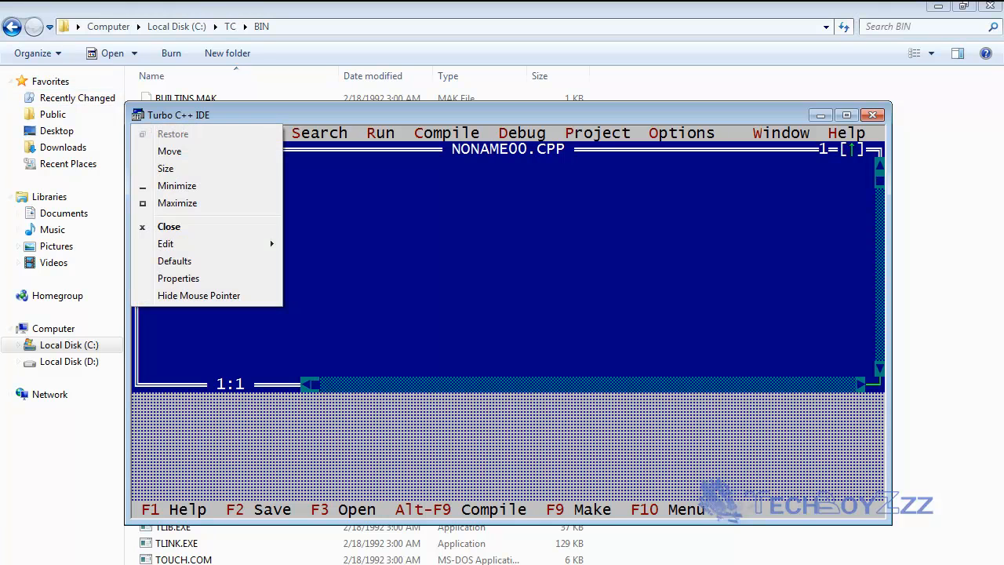
Step: Apply a larger console font, then start NONAME00.CPP with #include<iostream.h>
{"action": "left_click", "coordinate": [179, 277]}
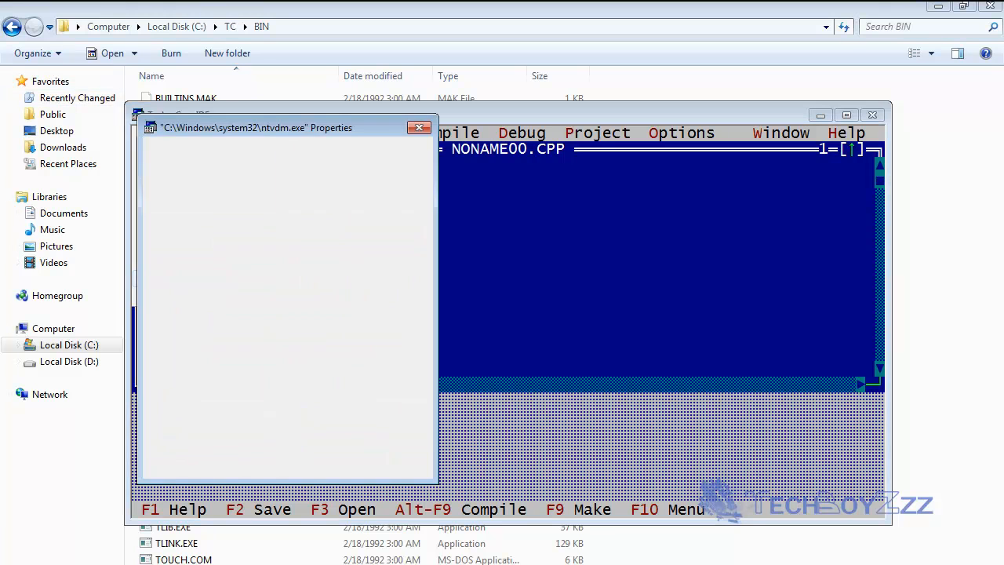
{"action": "left_click", "coordinate": [419, 127]}
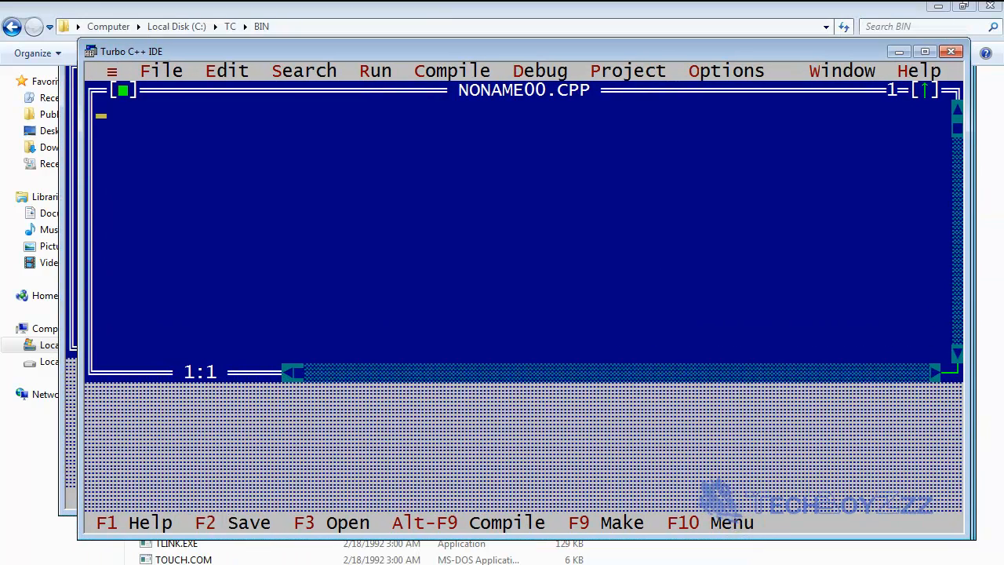
{"action": "type", "text": "#include<iostream.h>"}
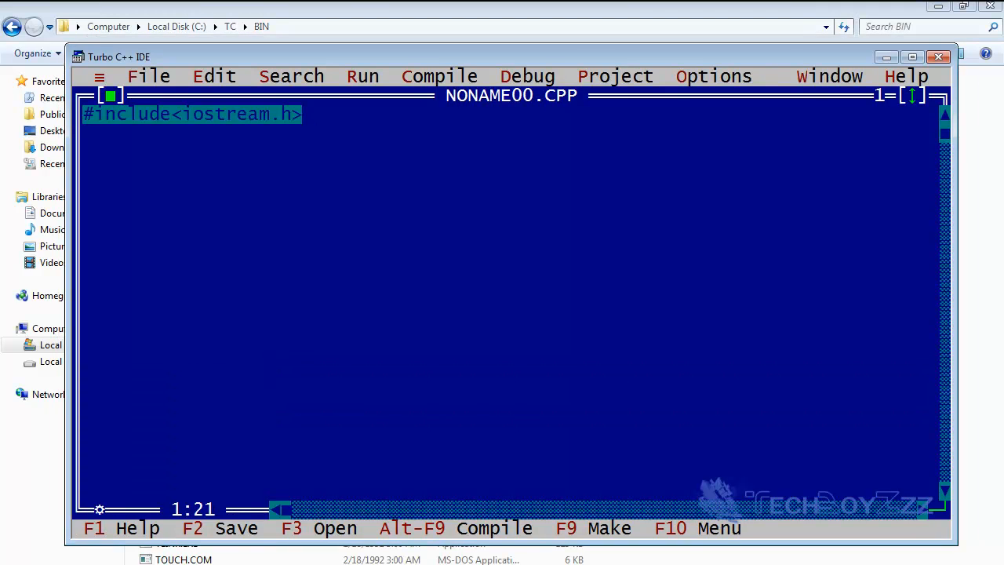